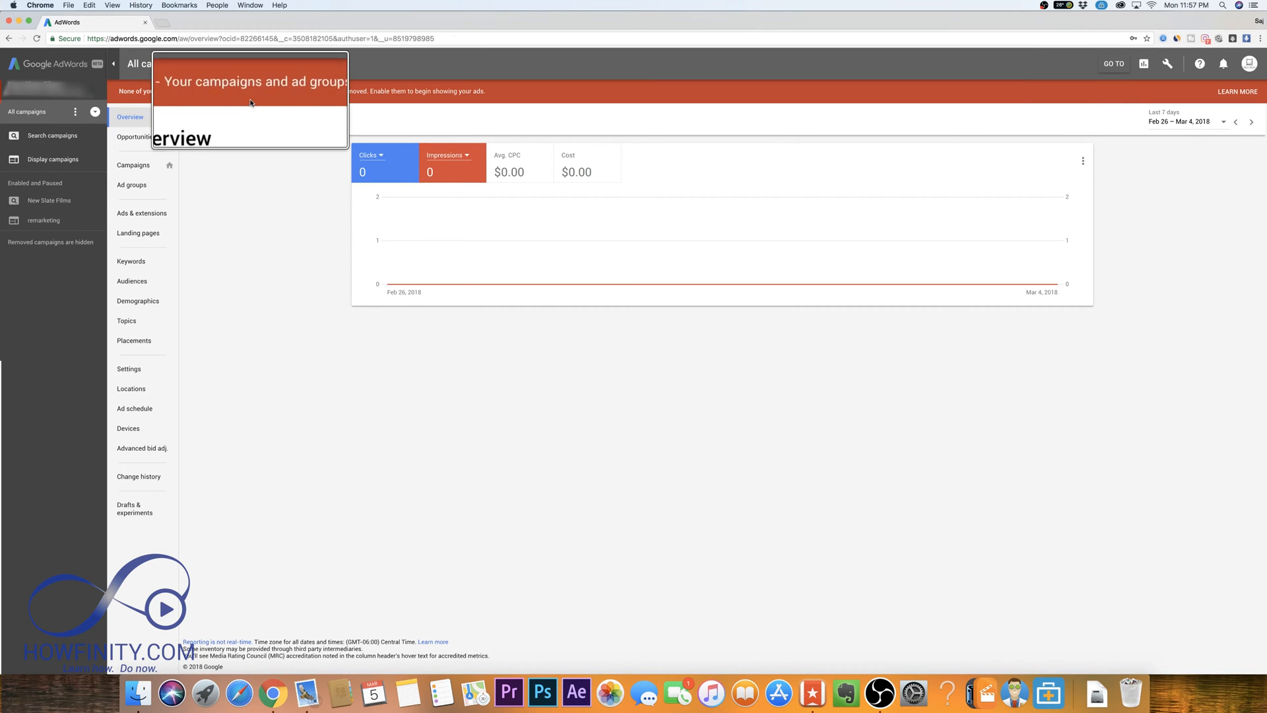
{"action": "type", "text": "https://www.google.com"}
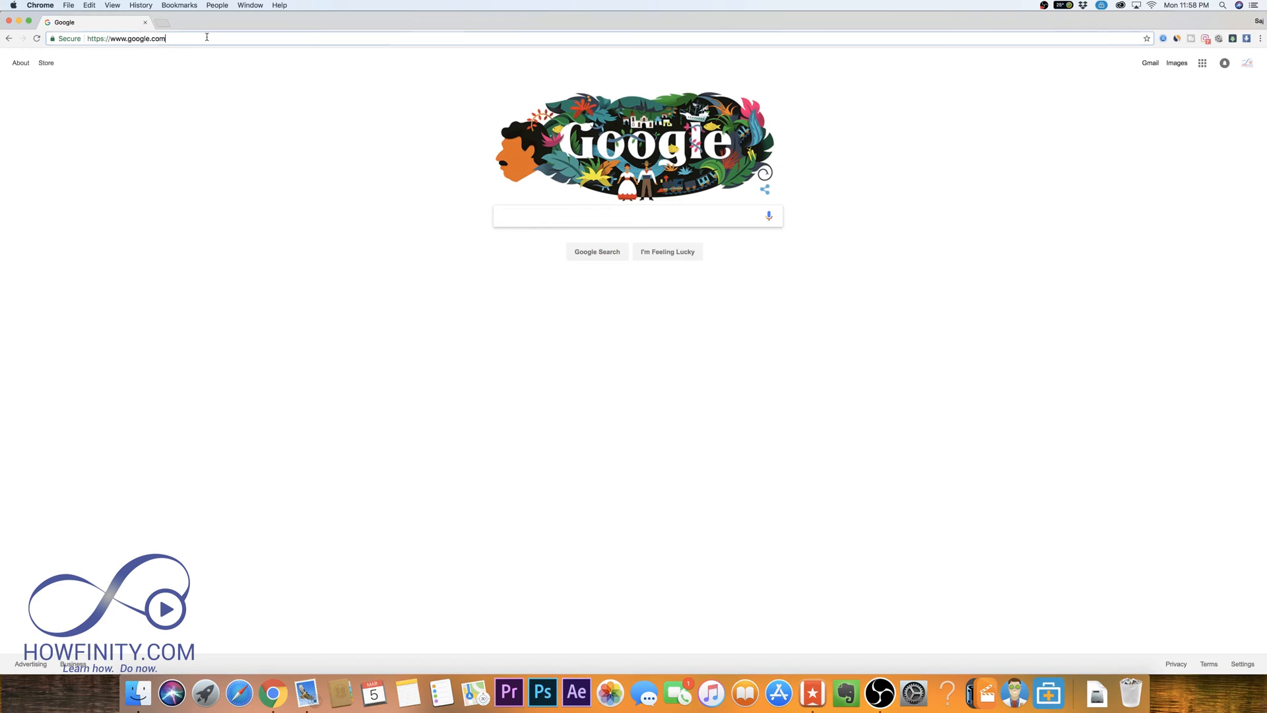
Load adwords.google.com to return to the All campaigns overview
{"action": "type", "text": "adwords.google.com"}
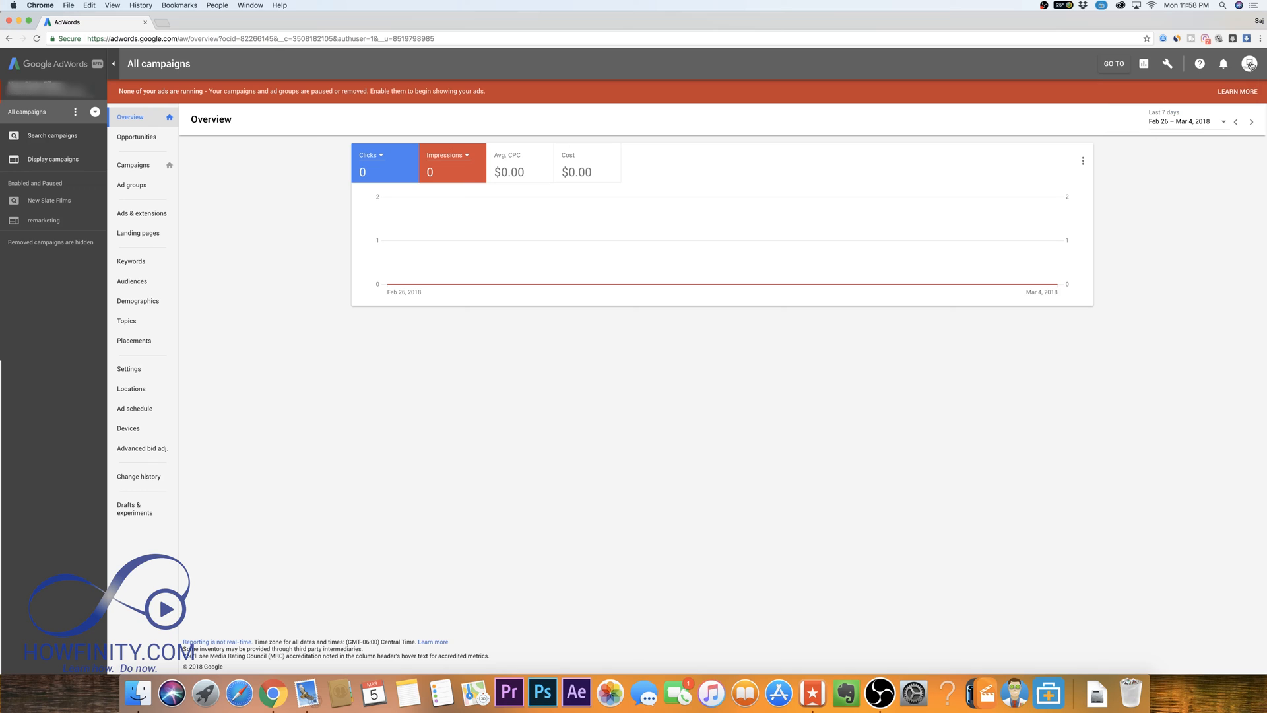
{"action": "mouse_move", "coordinate": [1166, 64]}
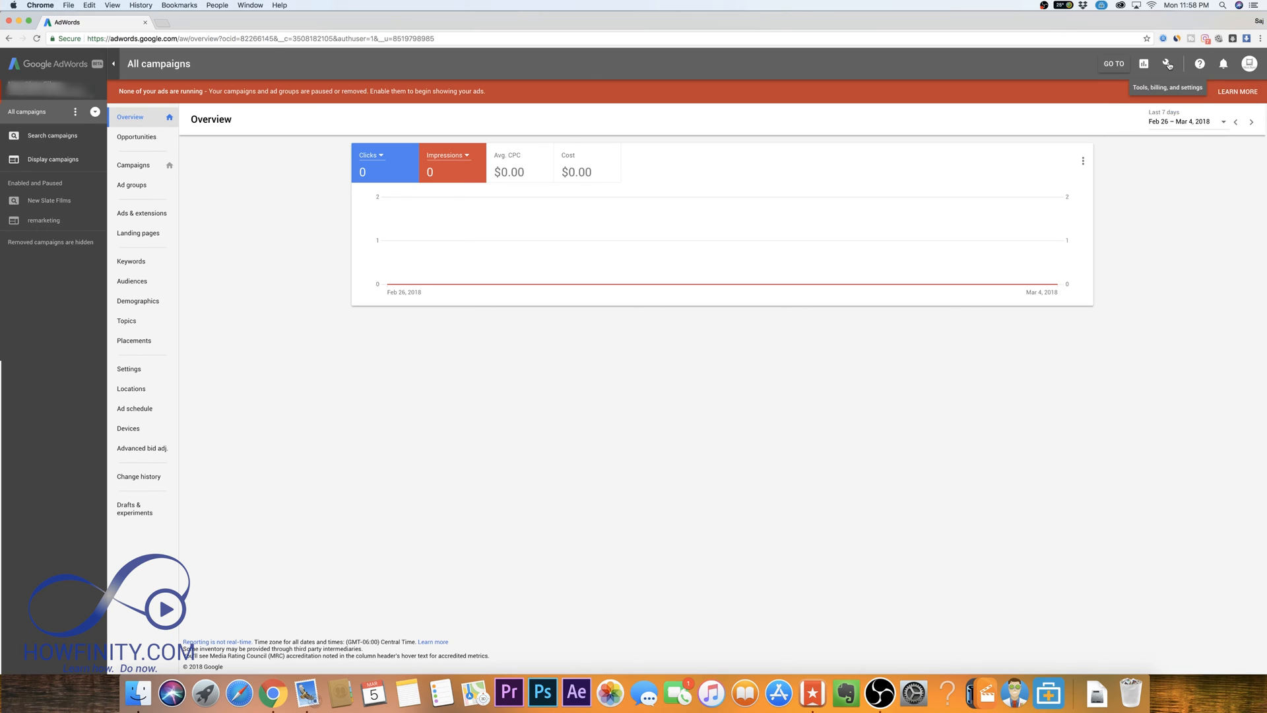
Open Preferences from the wrench Tools, billing, and settings menu
{"action": "left_click", "coordinate": [1166, 64]}
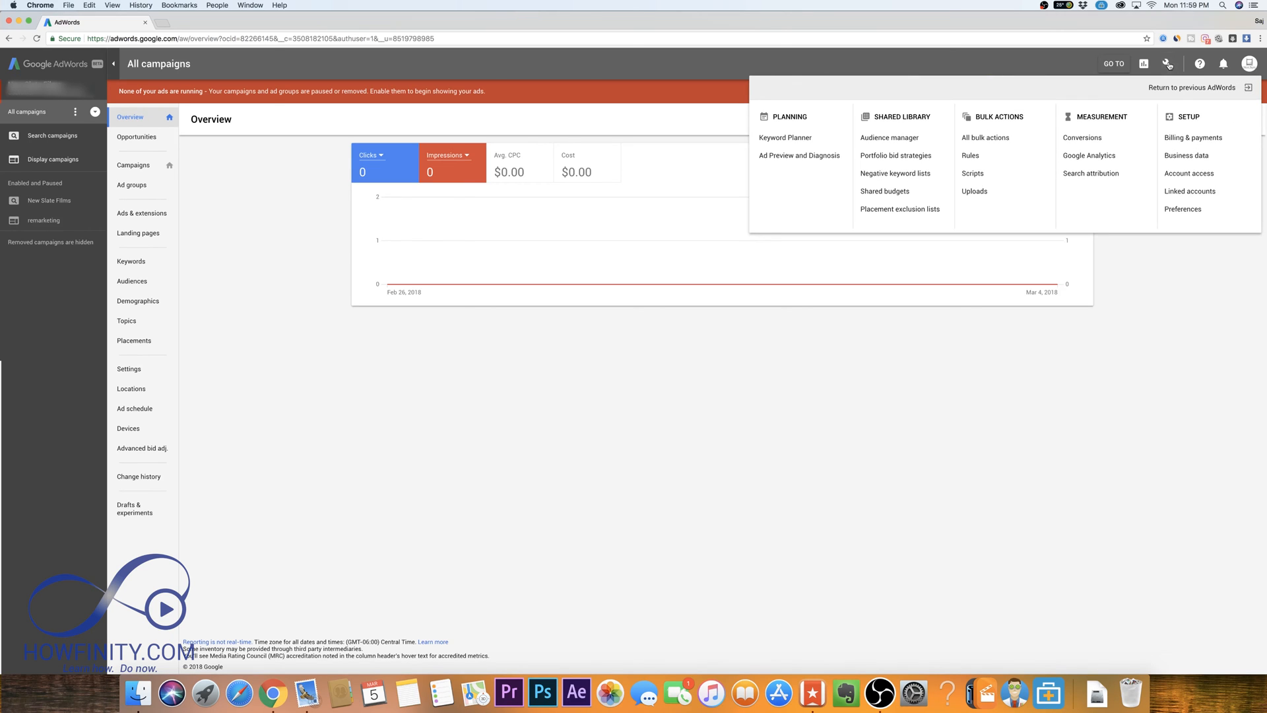
{"action": "mouse_move", "coordinate": [1192, 138]}
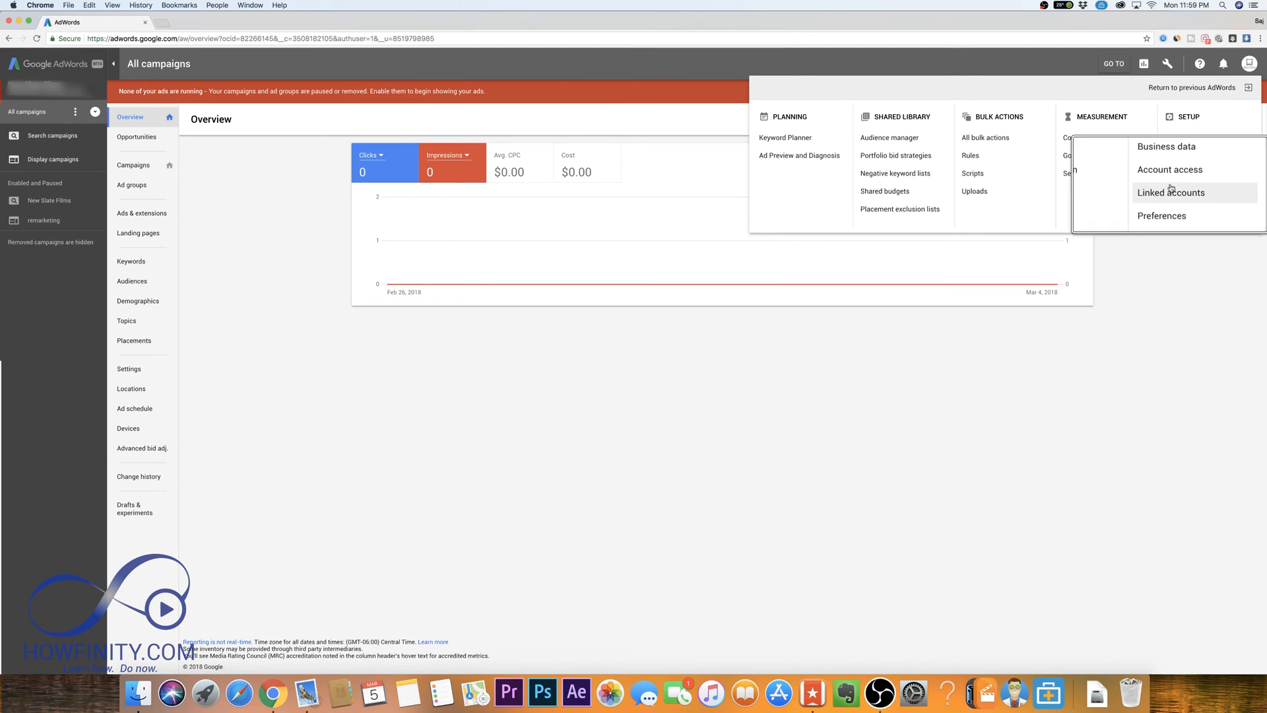
{"action": "left_click", "coordinate": [1162, 215]}
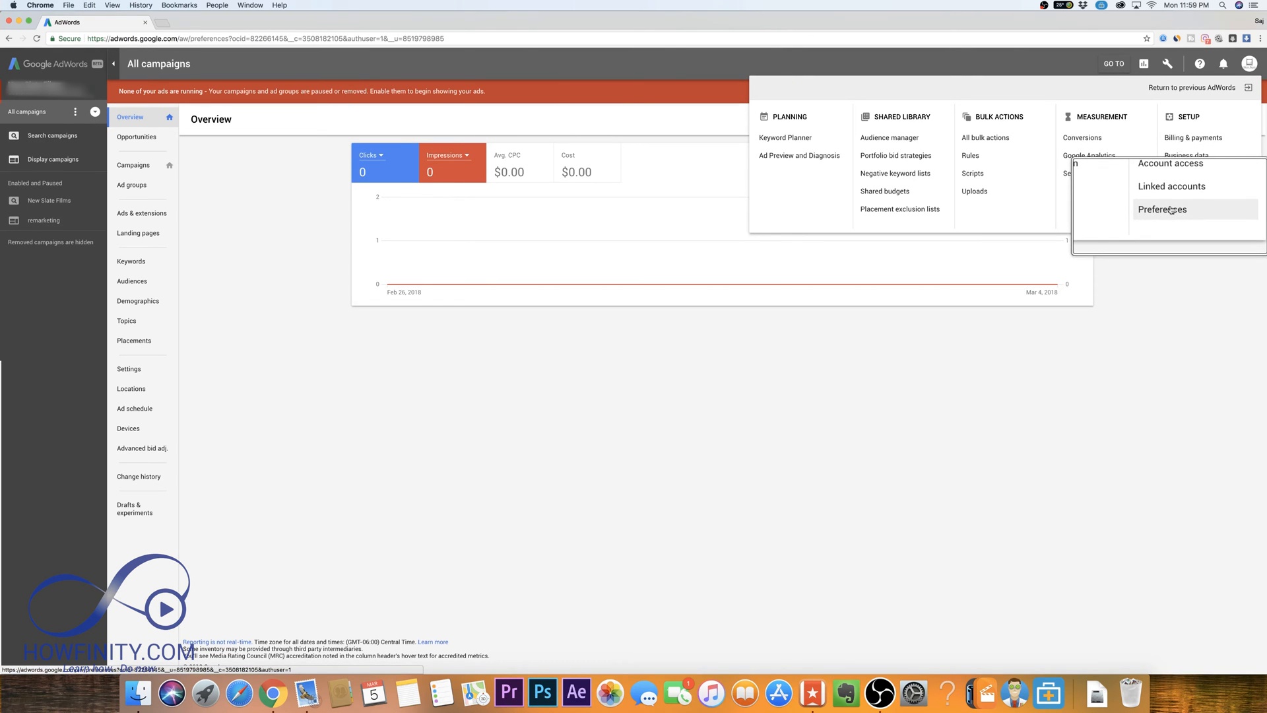
{"action": "left_click", "coordinate": [1162, 209]}
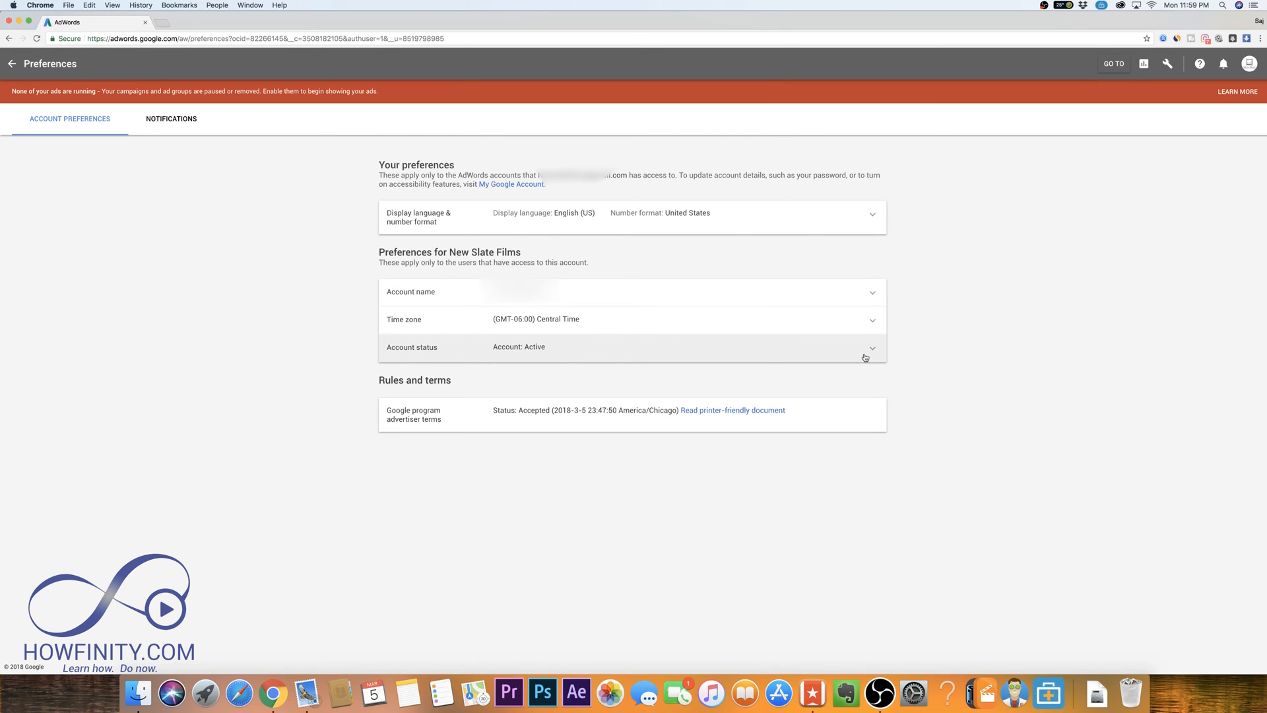
Expand the Account status row showing the account is active
{"action": "left_click", "coordinate": [872, 348]}
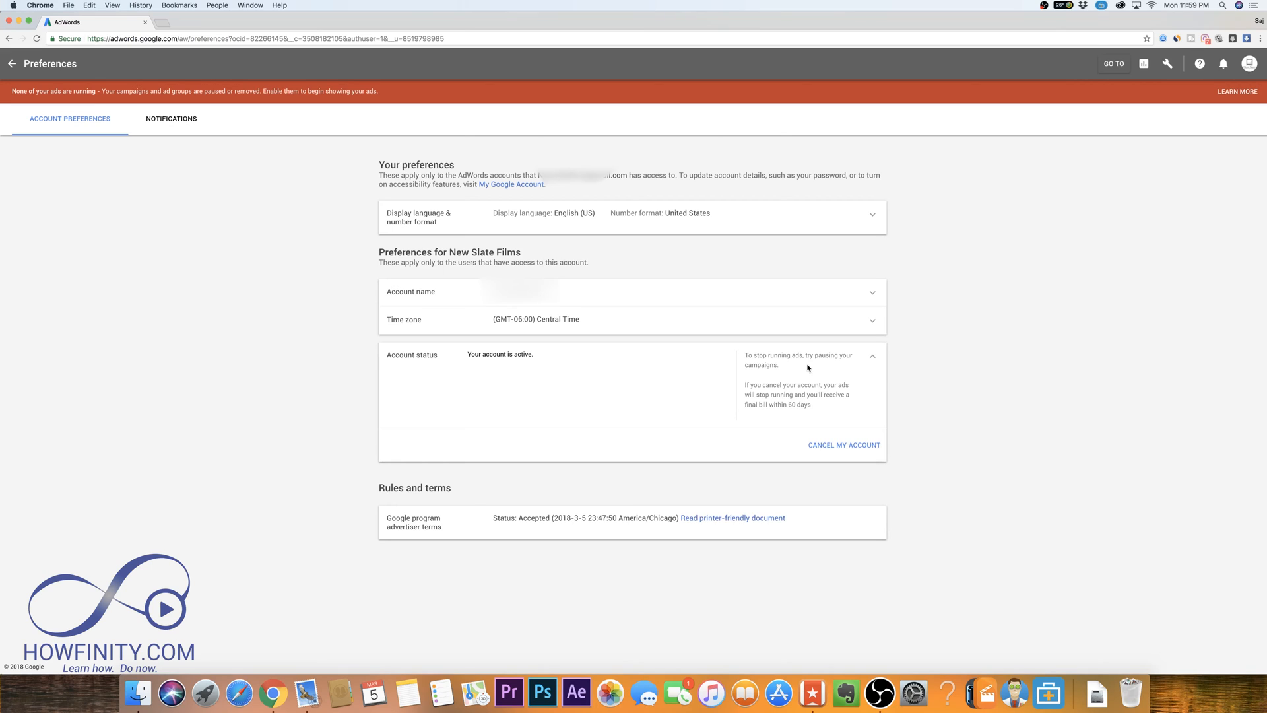
{"action": "mouse_move", "coordinate": [763, 395]}
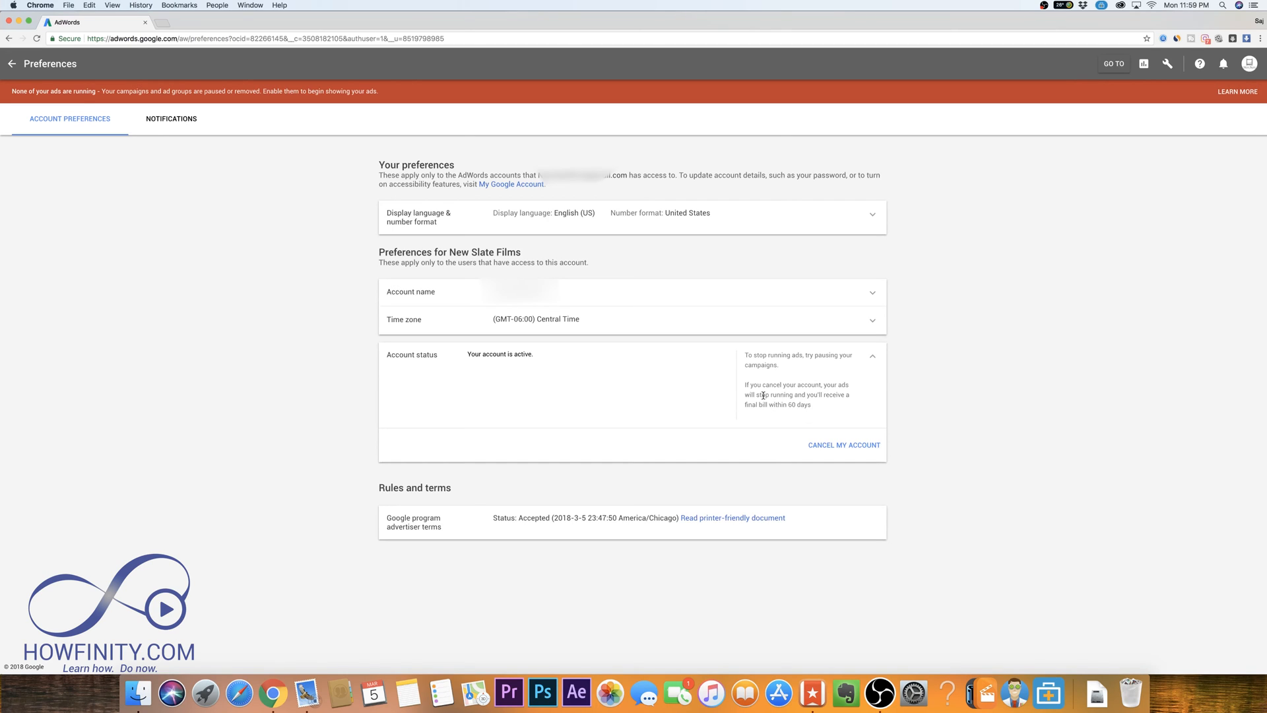
{"action": "mouse_move", "coordinate": [766, 402]}
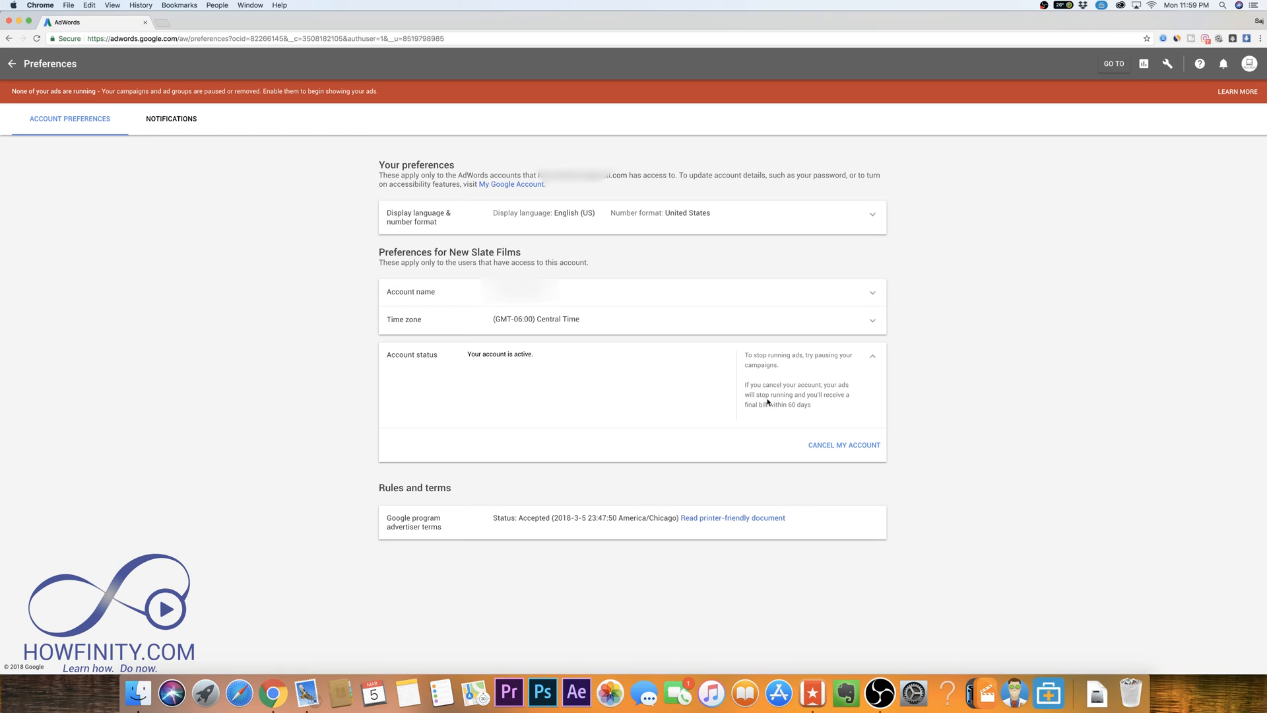
{"action": "mouse_move", "coordinate": [813, 403]}
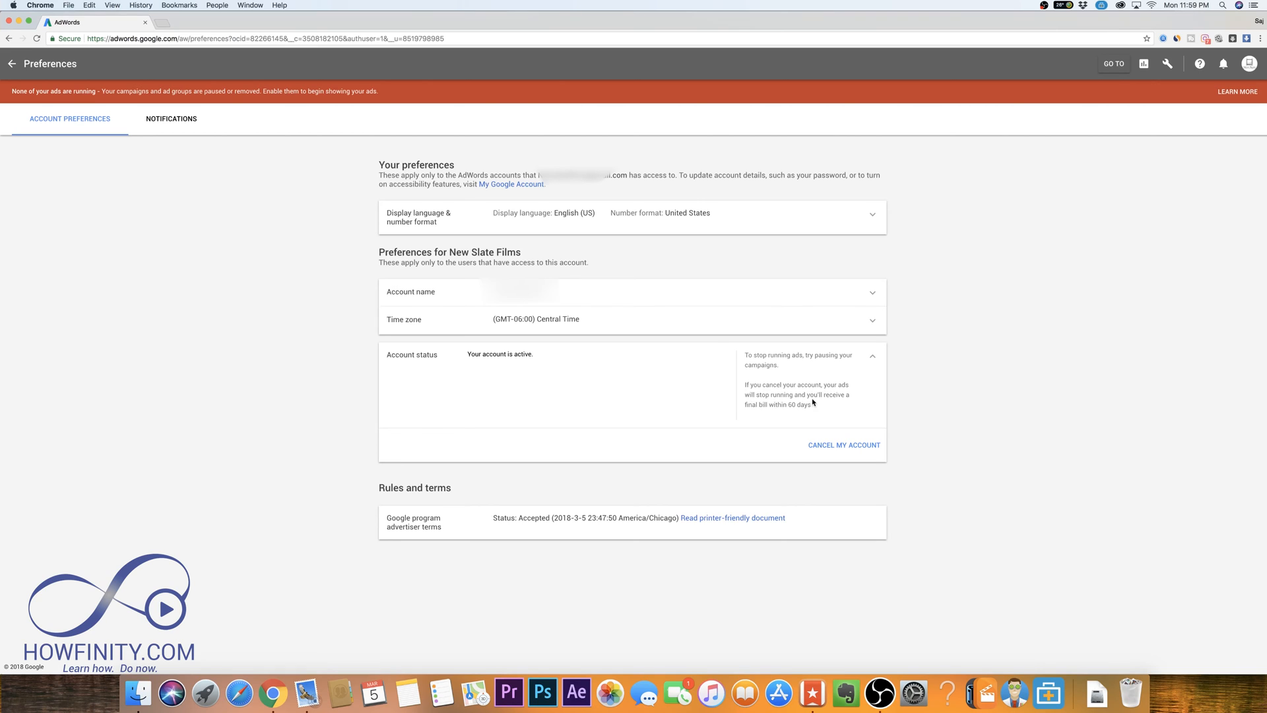
{"action": "mouse_move", "coordinate": [796, 411]}
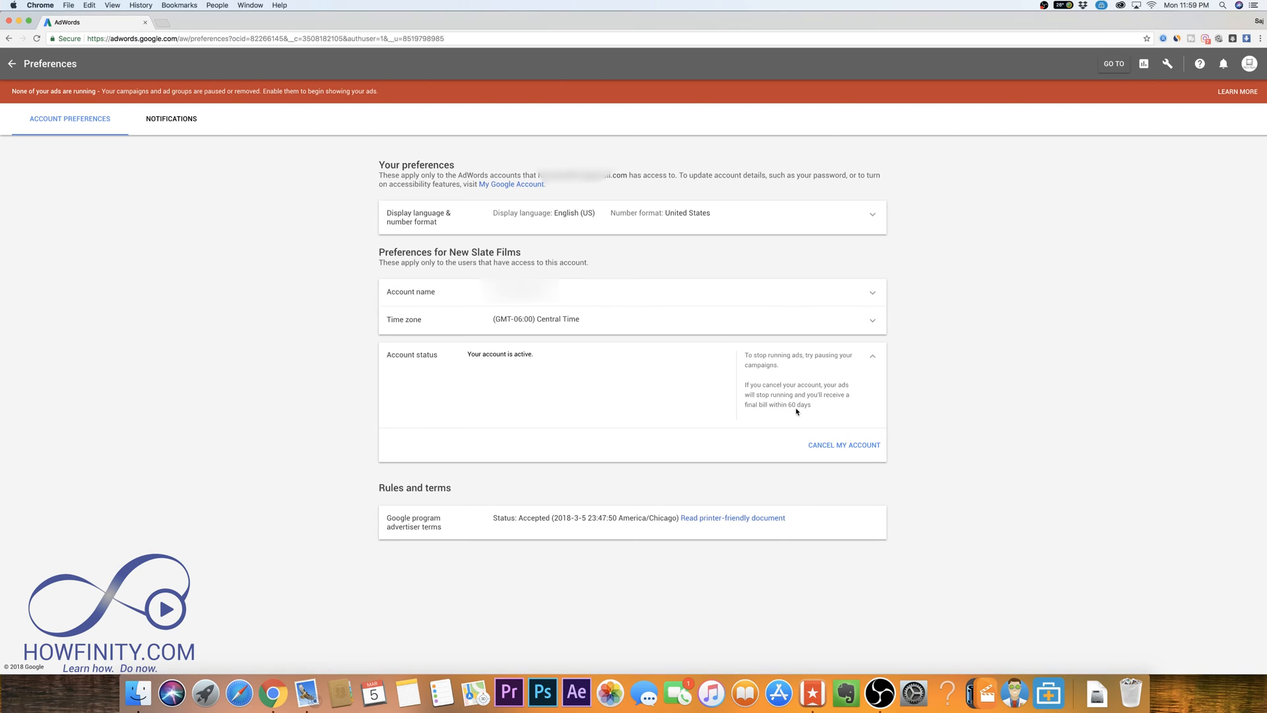
{"action": "mouse_move", "coordinate": [800, 412]}
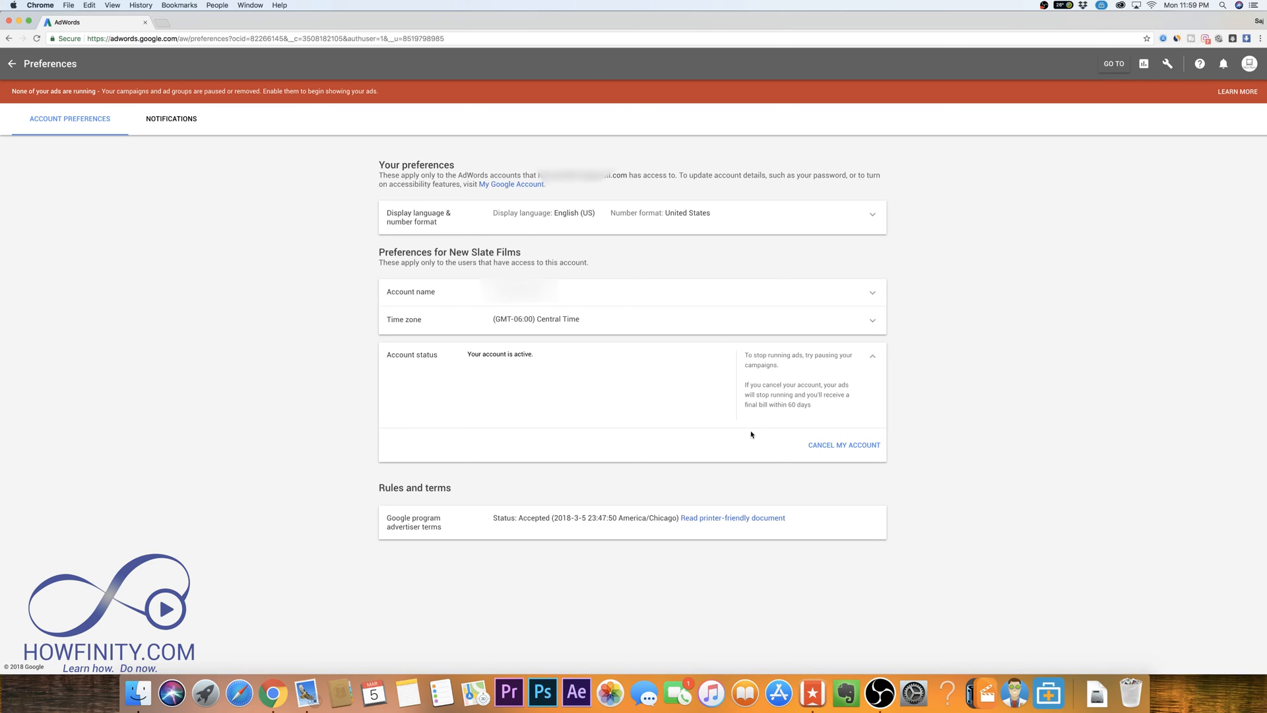
{"action": "mouse_move", "coordinate": [555, 403]}
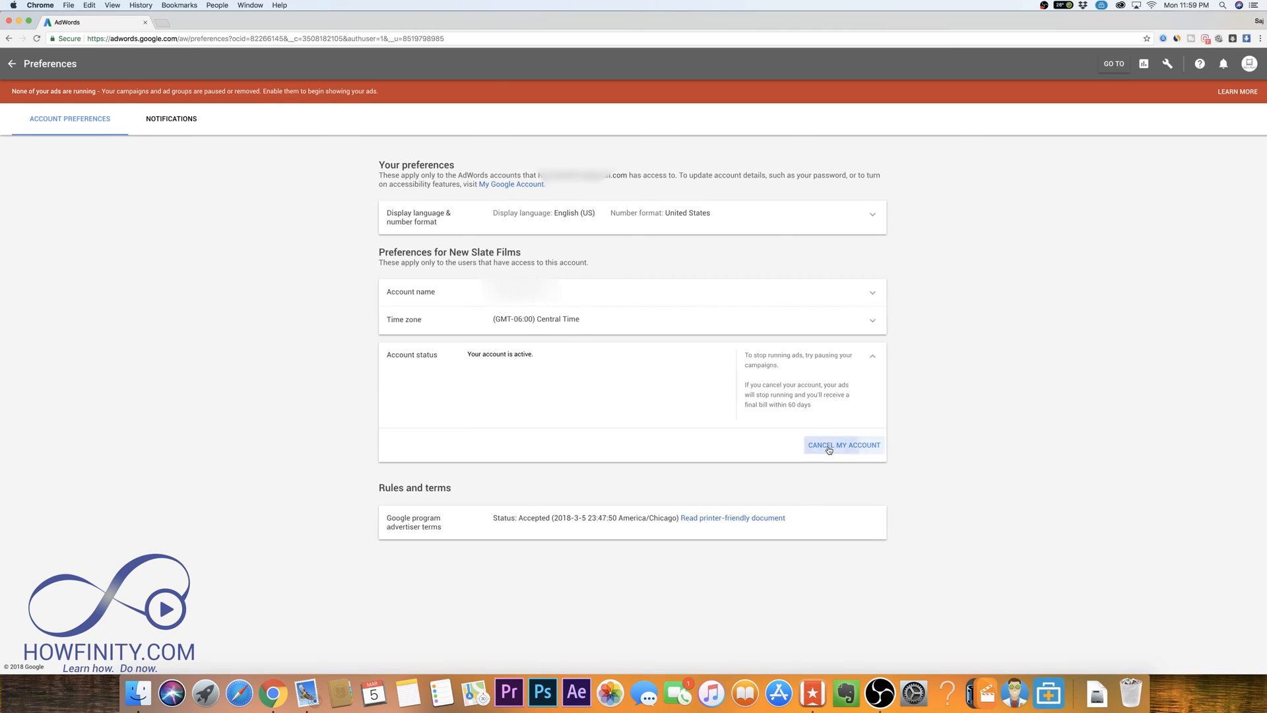
Choose Cancel My Account in the expanded Account status section
{"action": "left_click", "coordinate": [842, 444]}
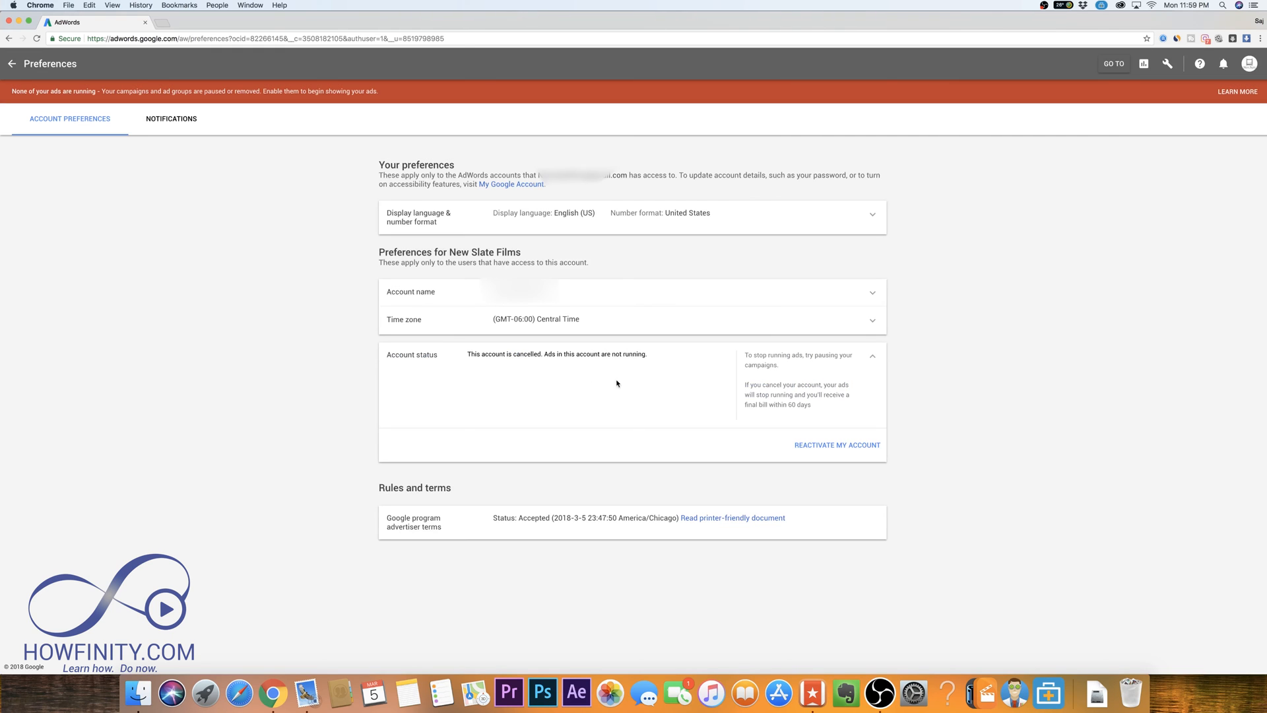
{"action": "mouse_move", "coordinate": [560, 362]}
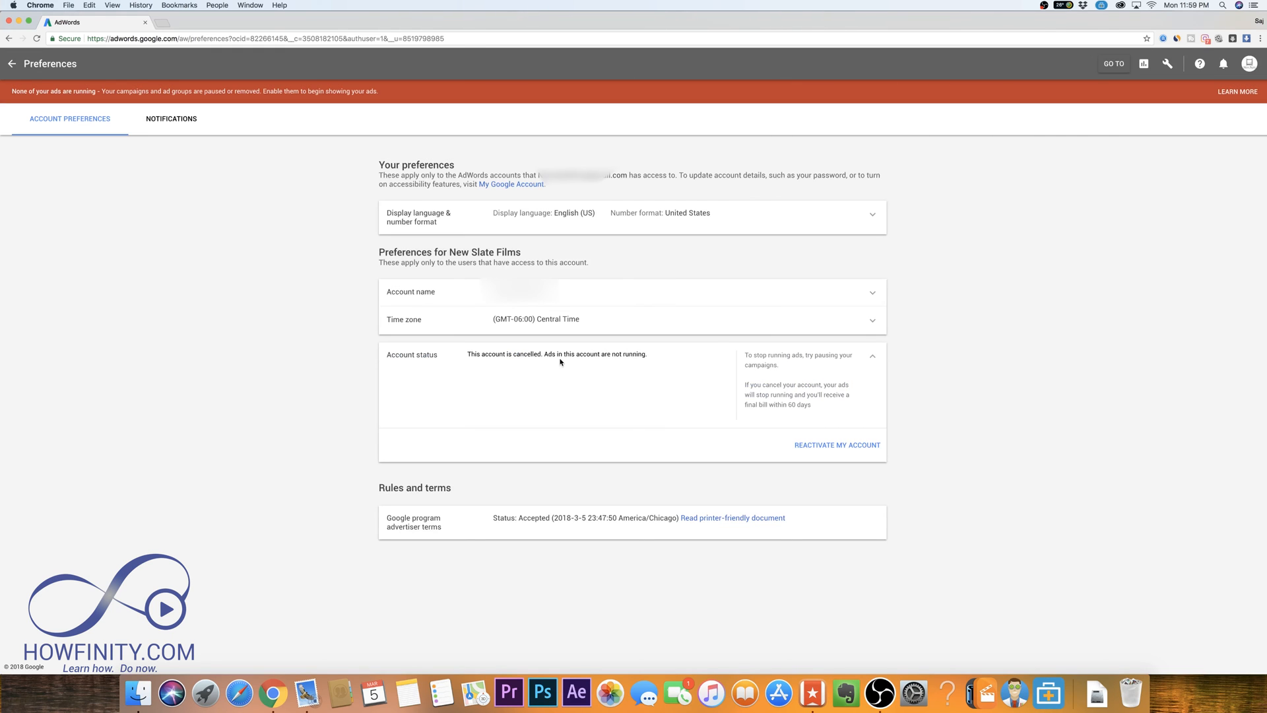
{"action": "mouse_move", "coordinate": [656, 364]}
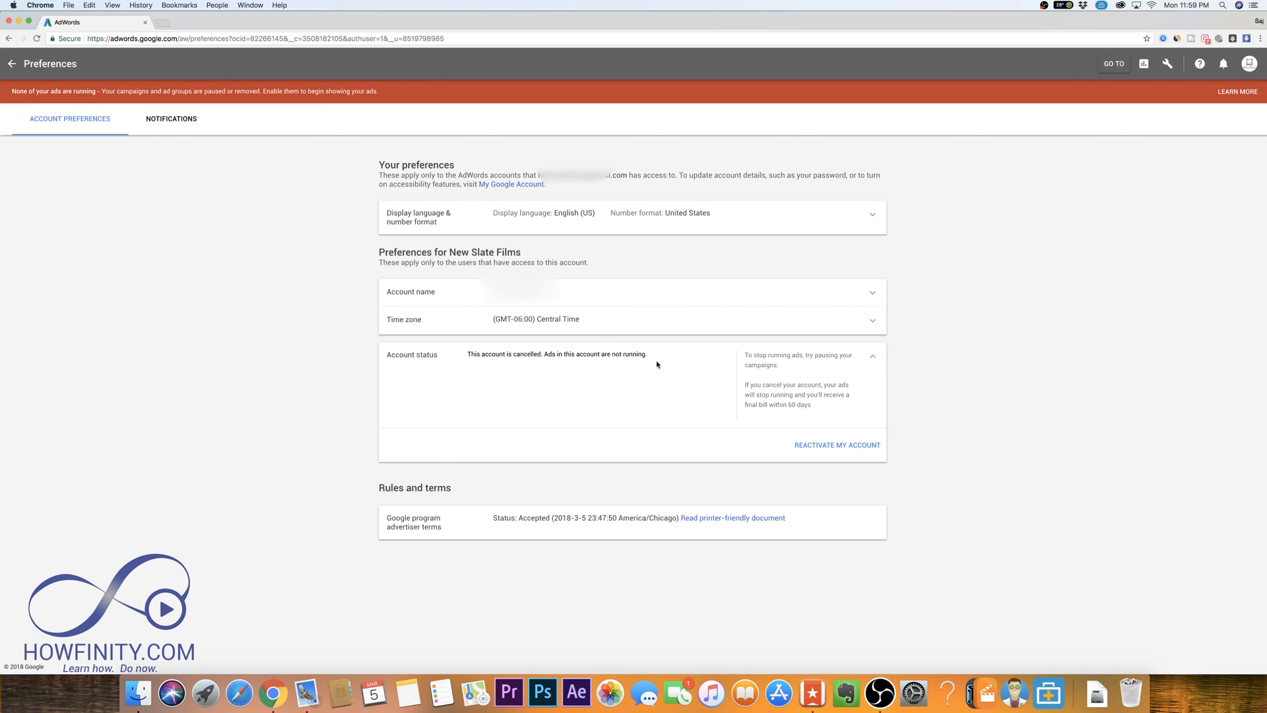
{"action": "mouse_move", "coordinate": [776, 394]}
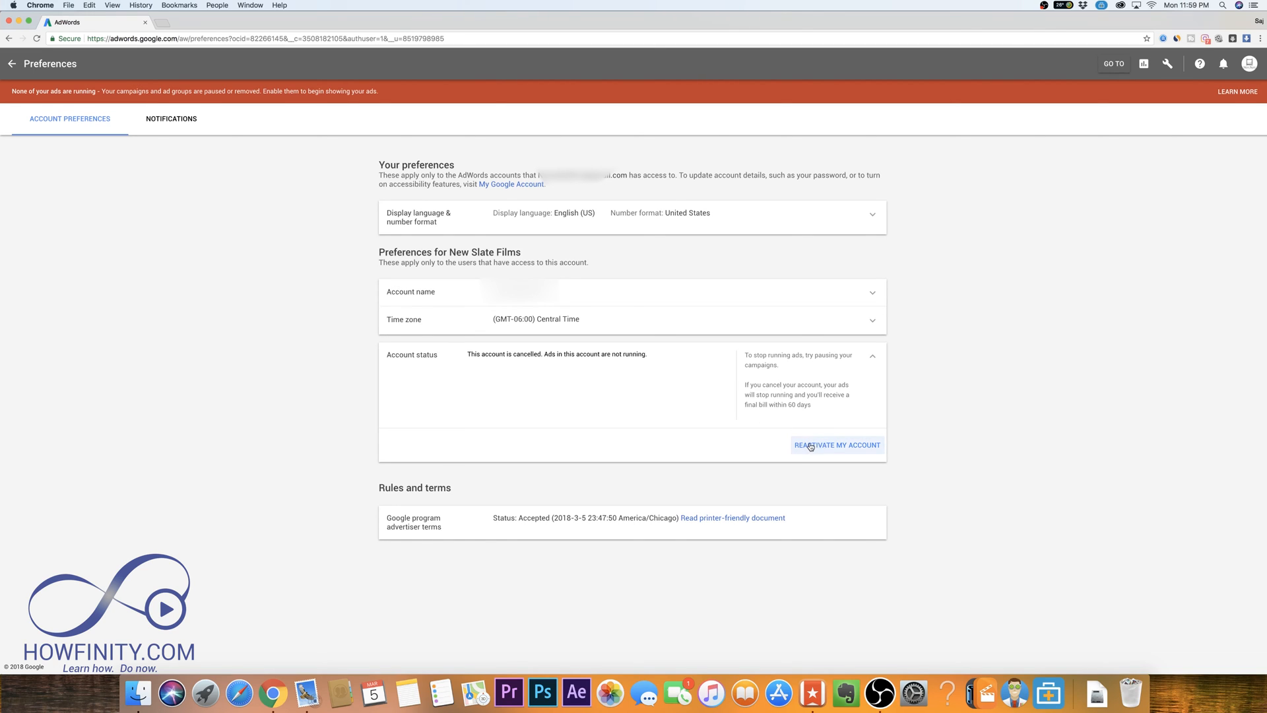
{"action": "mouse_move", "coordinate": [850, 448]}
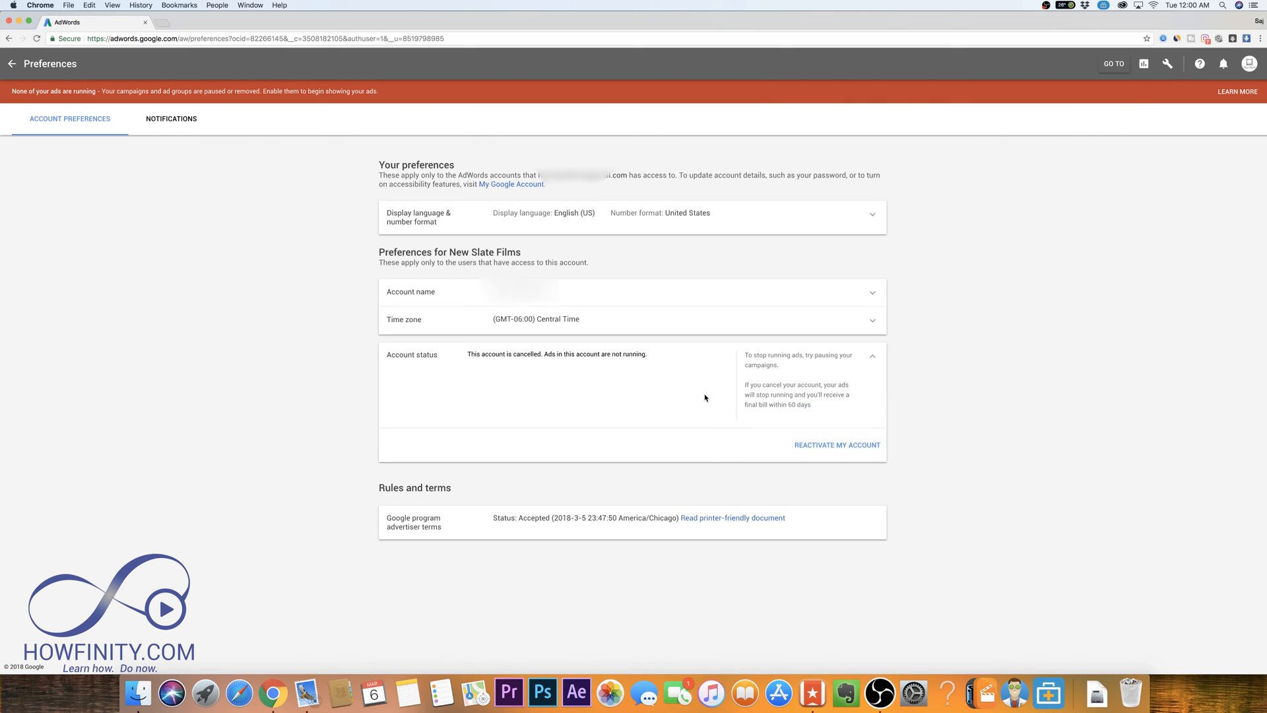
{"action": "mouse_move", "coordinate": [677, 392]}
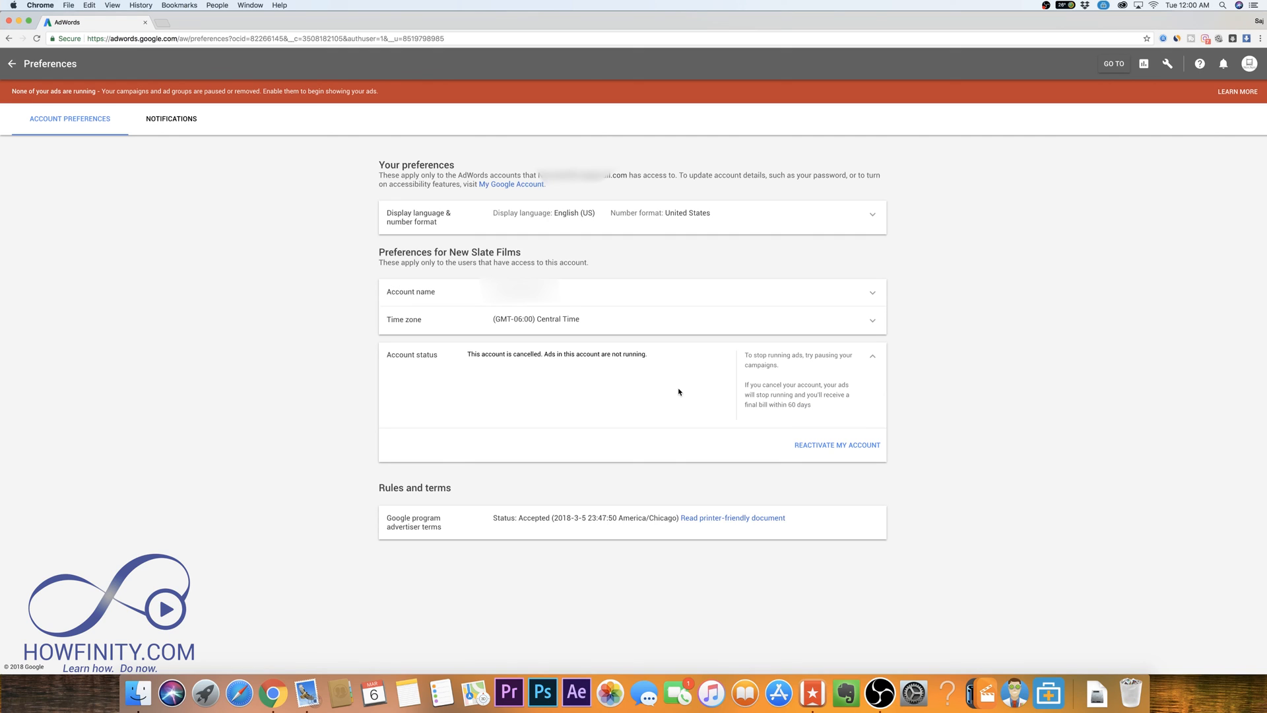